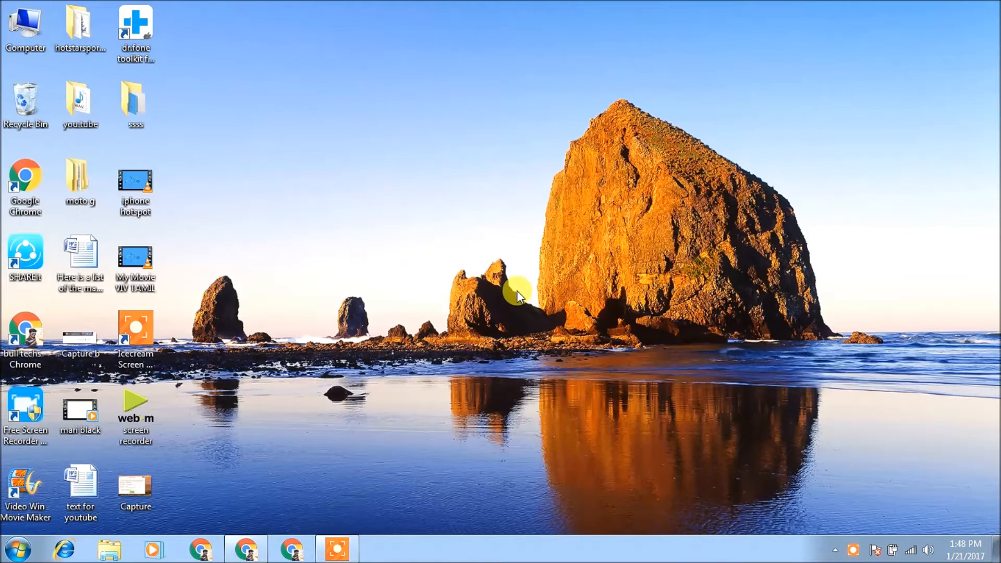
mouse_move(507, 243)
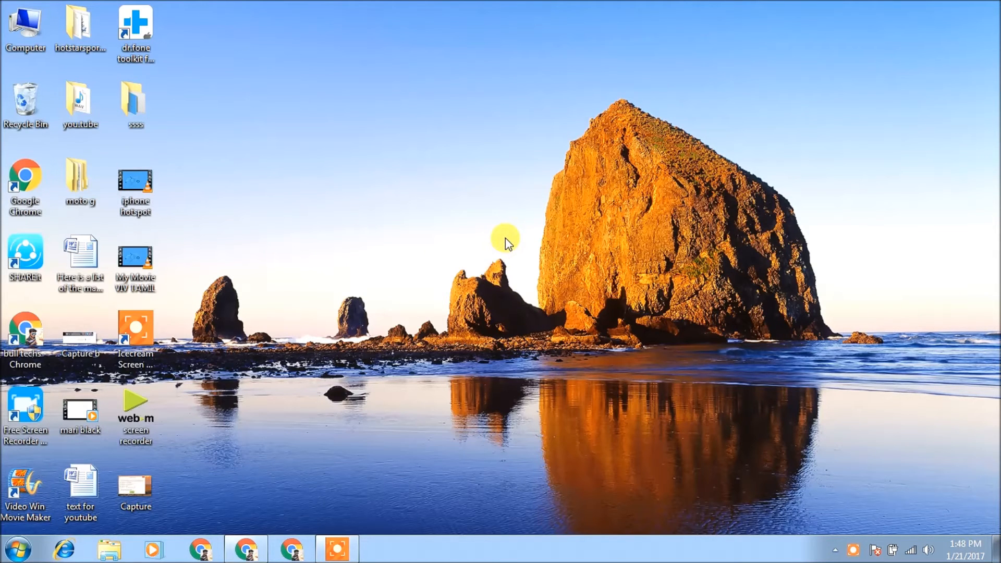
mouse_move(469, 259)
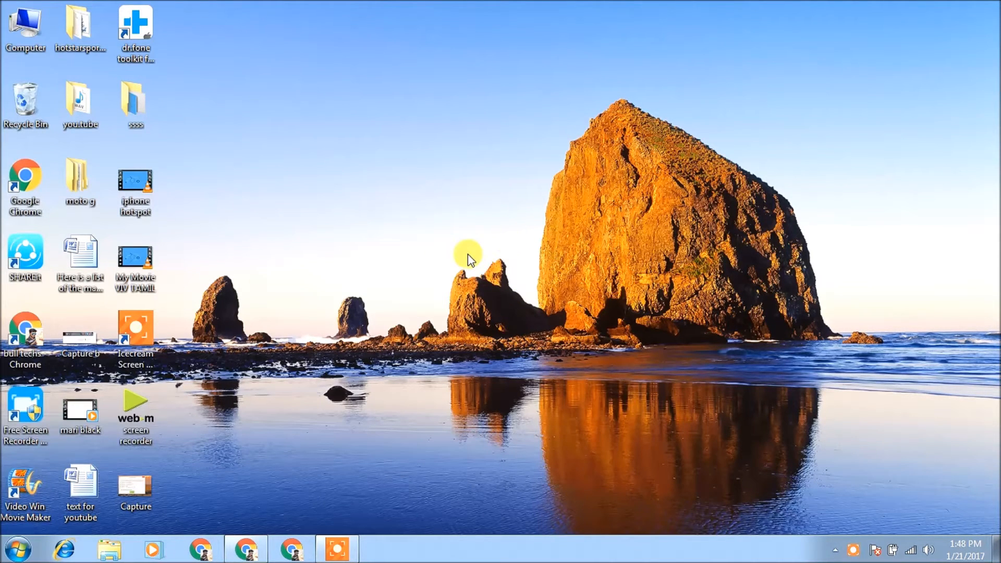
mouse_move(431, 304)
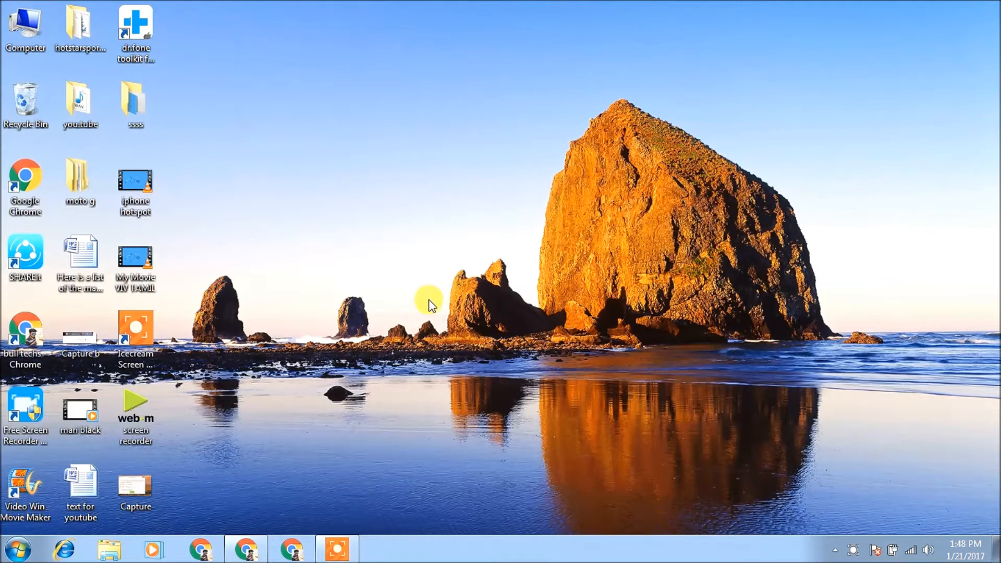
mouse_move(270, 463)
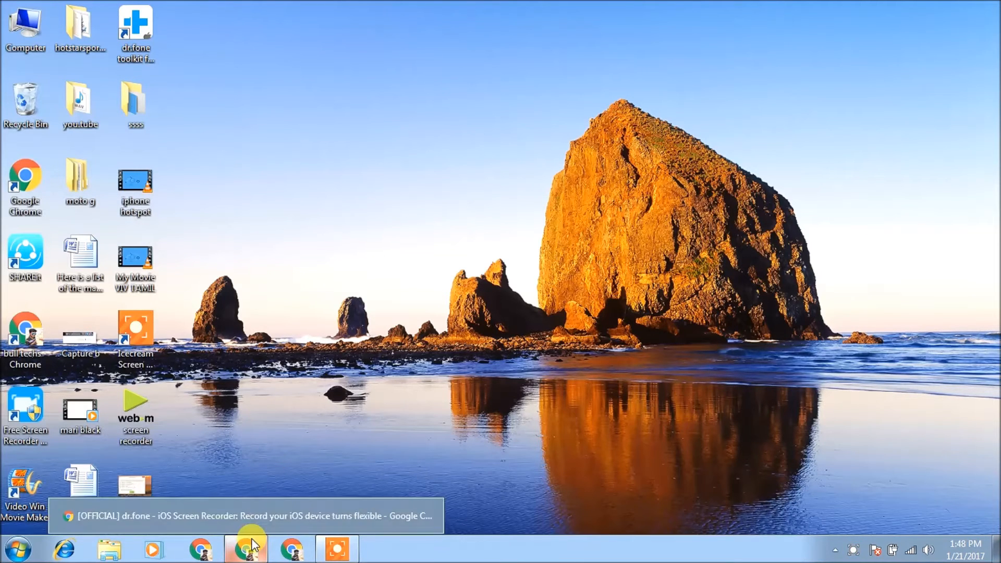
- Bring up the dr.fone iOS Screen Recorder page in Chrome and download the free trial installer
left_click(245, 548)
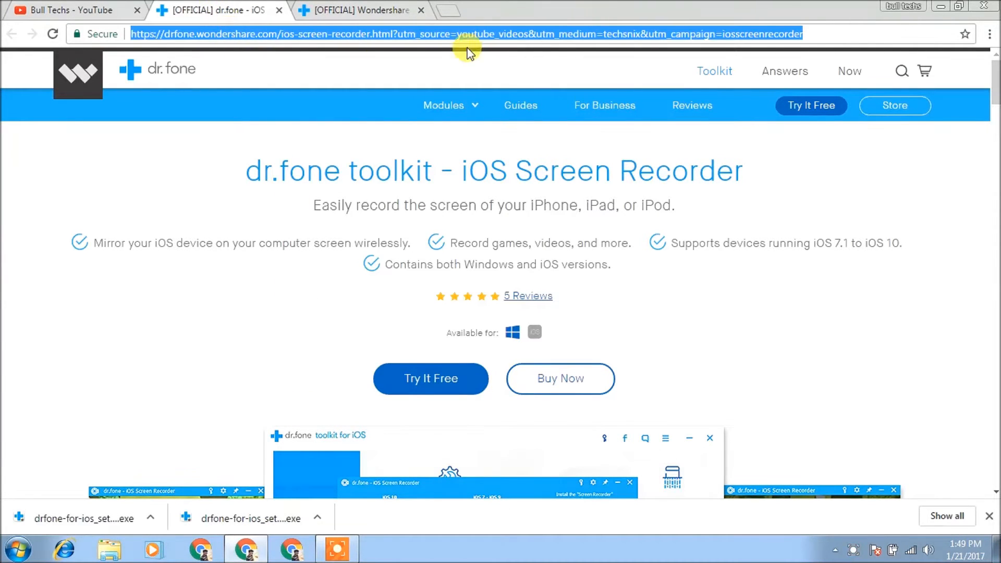
mouse_move(225, 137)
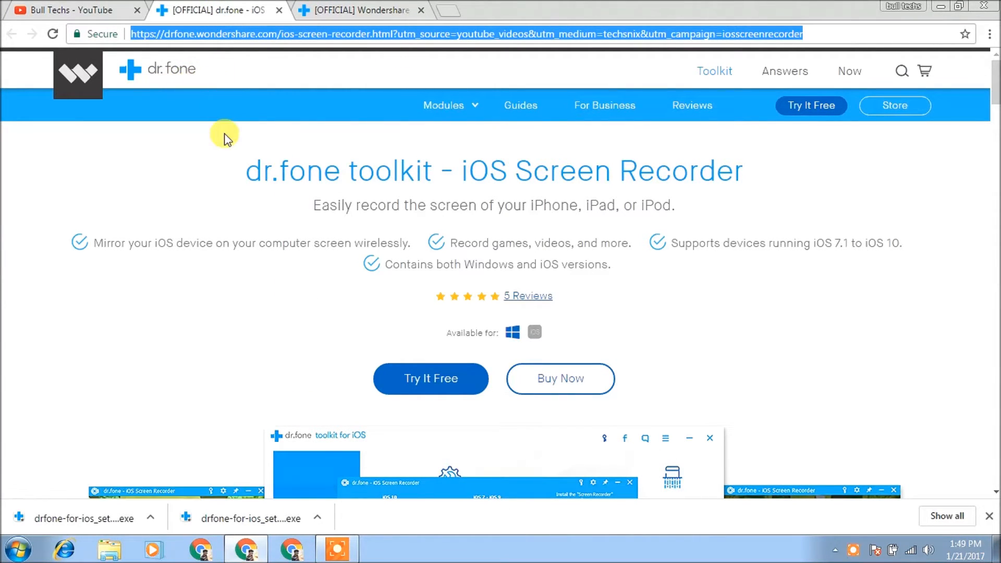
mouse_move(275, 40)
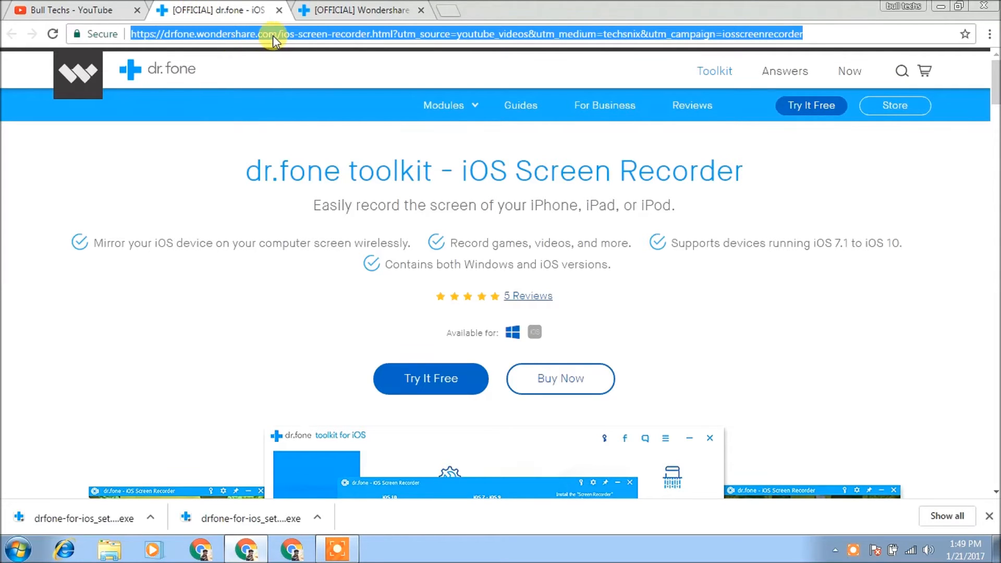
mouse_move(433, 186)
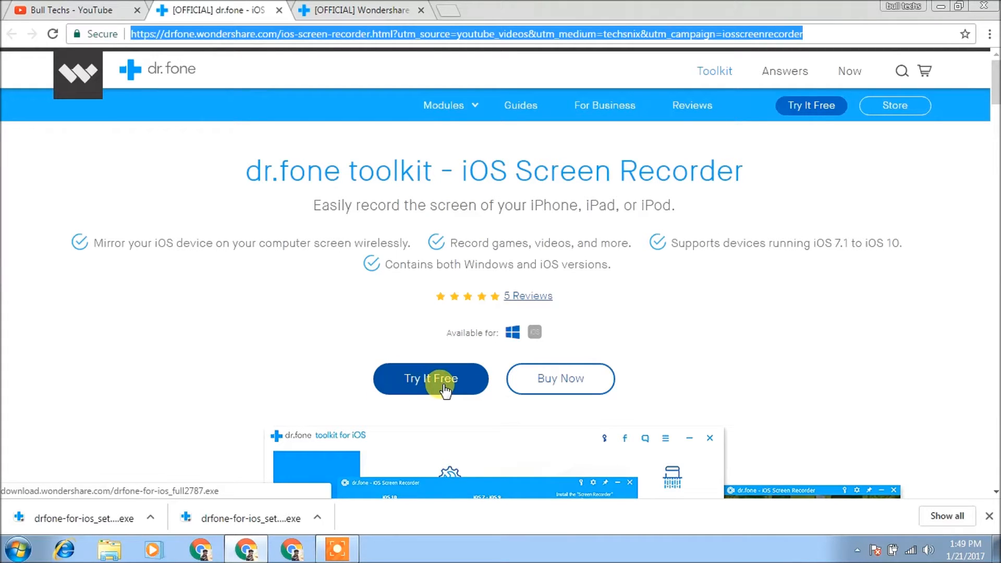
left_click(430, 378)
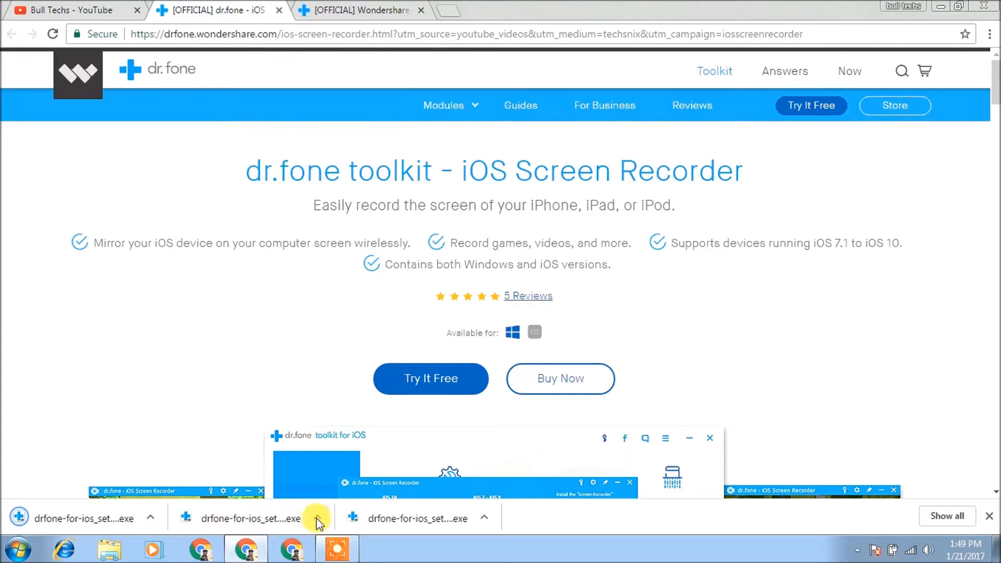
mouse_move(288, 367)
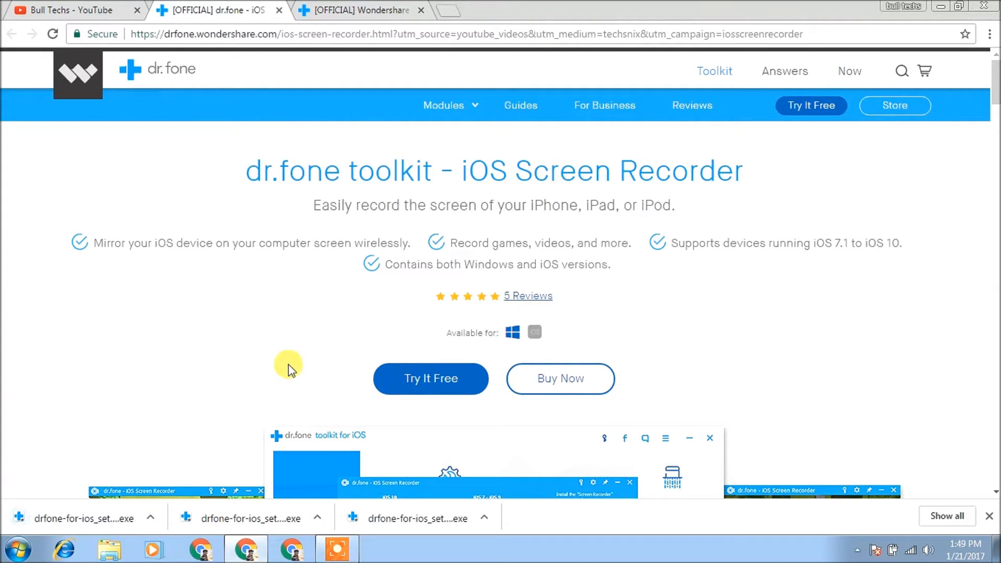
mouse_move(354, 7)
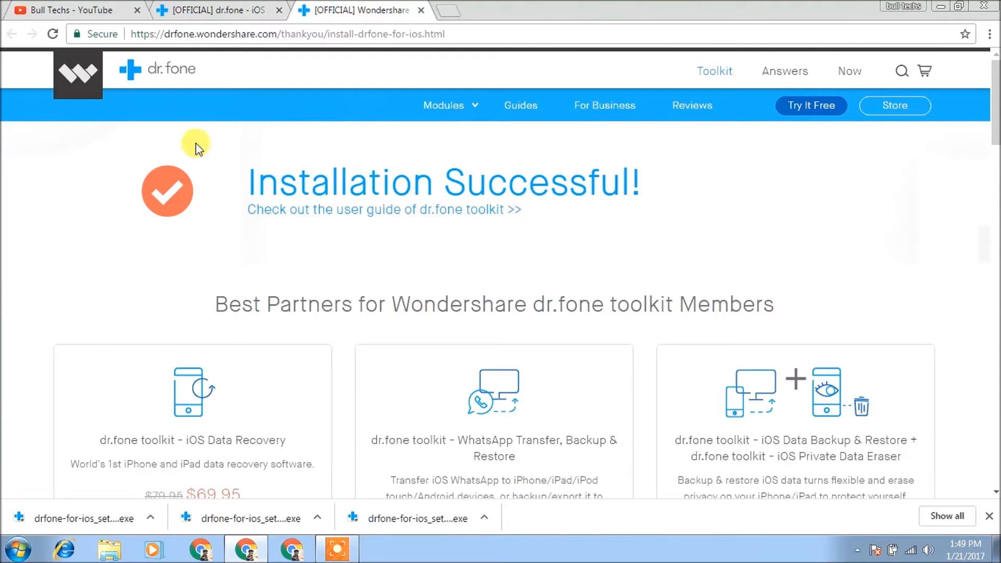
mouse_move(921, 250)
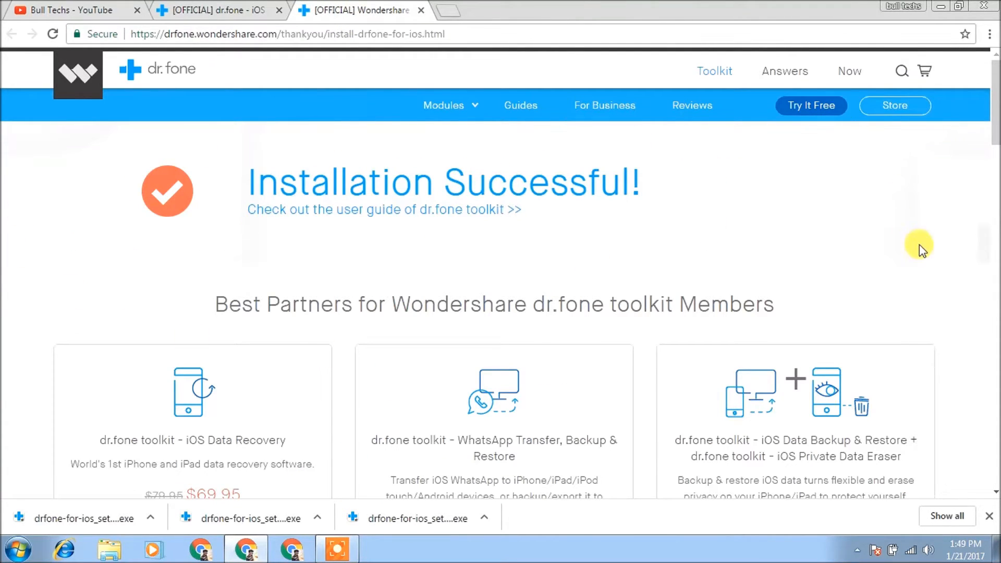
mouse_move(939, 7)
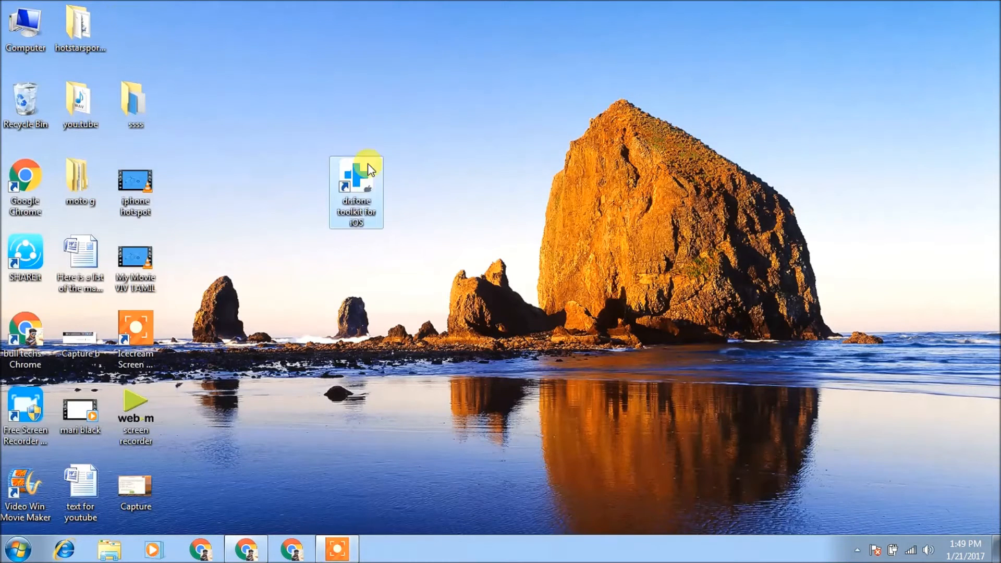
mouse_move(463, 173)
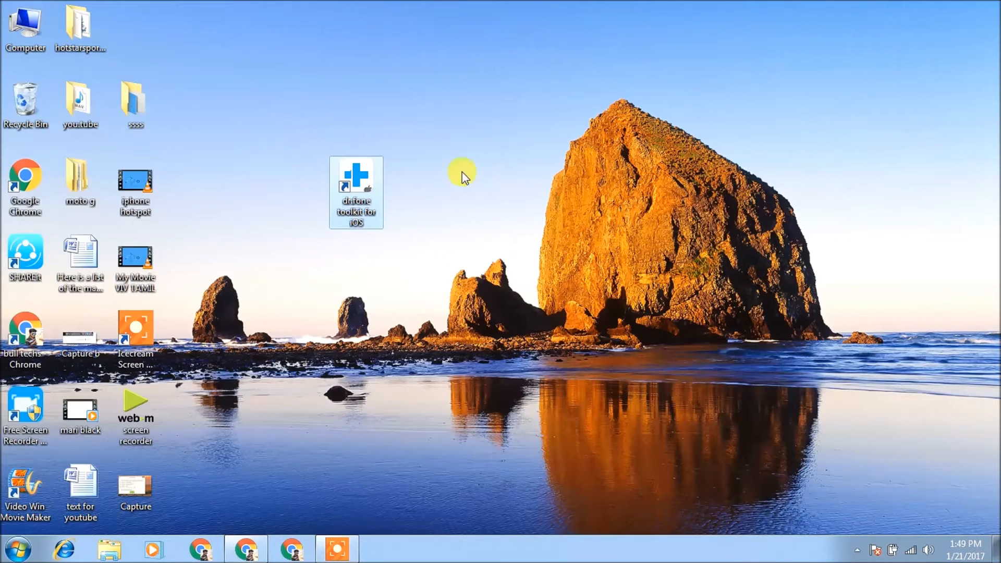
mouse_move(355, 191)
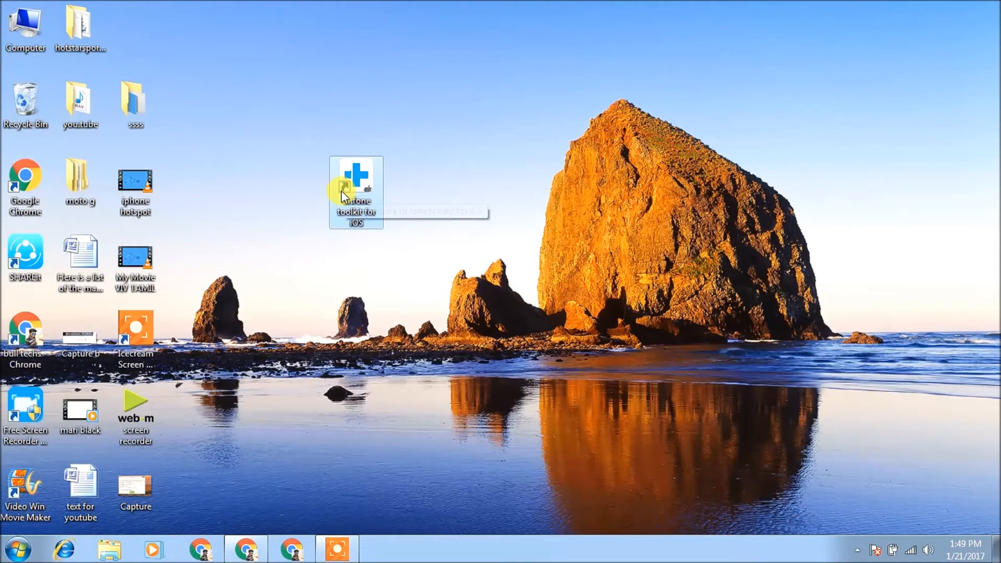
mouse_move(367, 180)
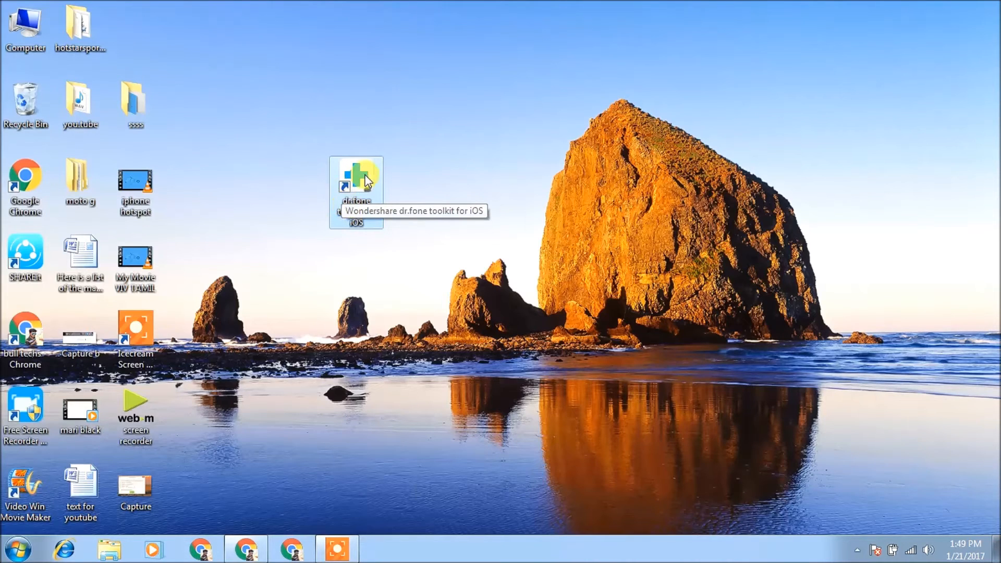
- Launch dr.fone toolkit for iOS from its new desktop shortcut
double_click(355, 178)
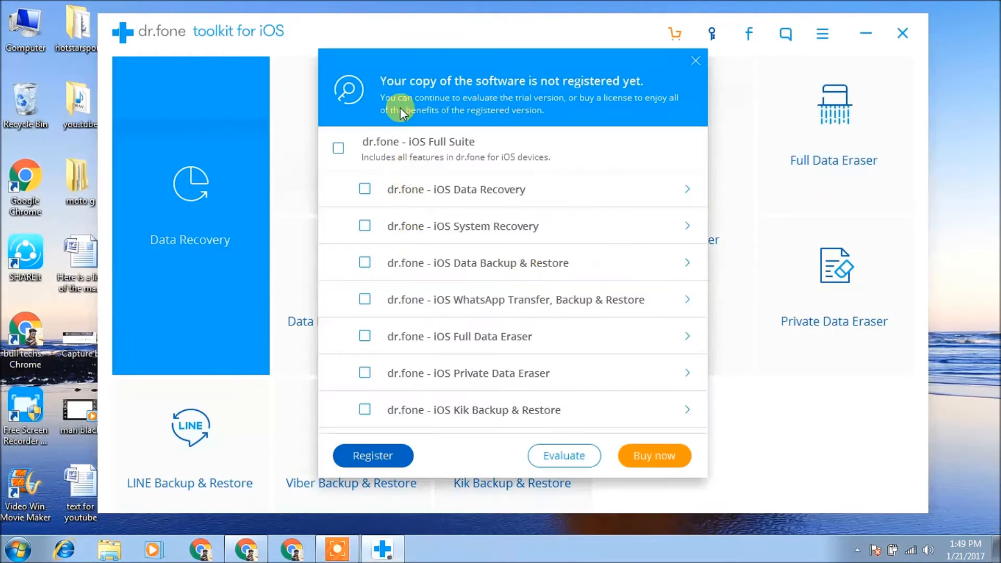
mouse_move(502, 248)
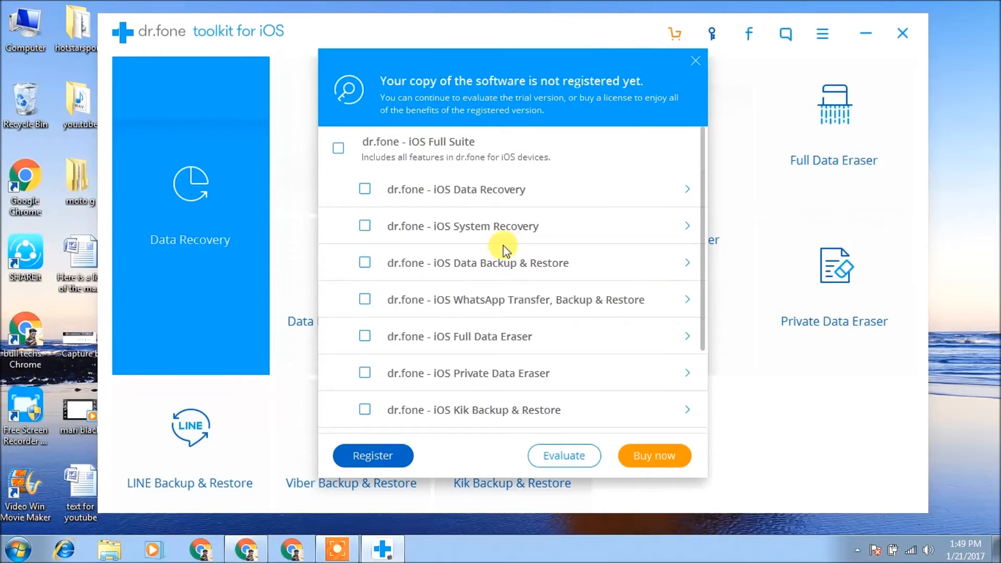
mouse_move(640, 381)
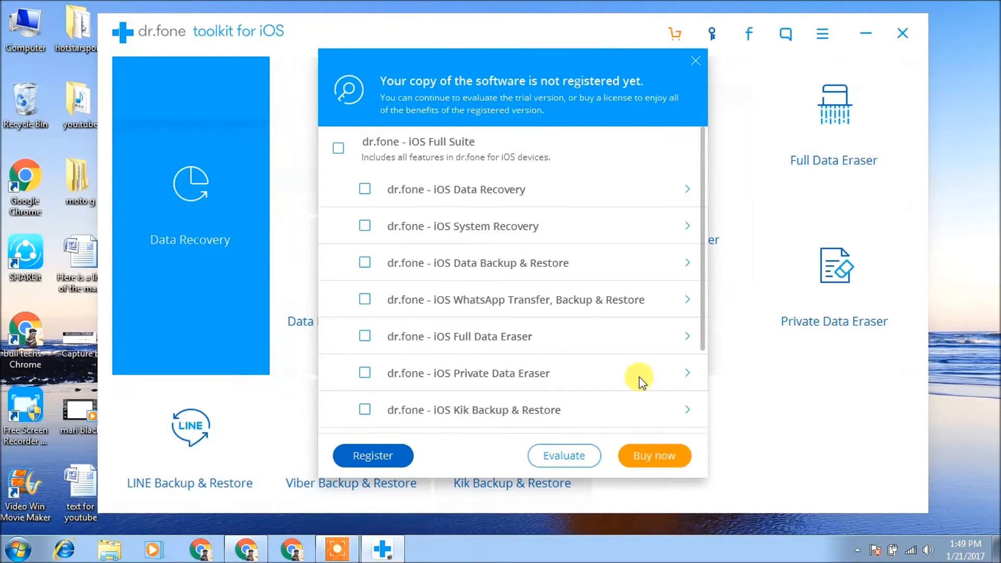
mouse_move(820, 69)
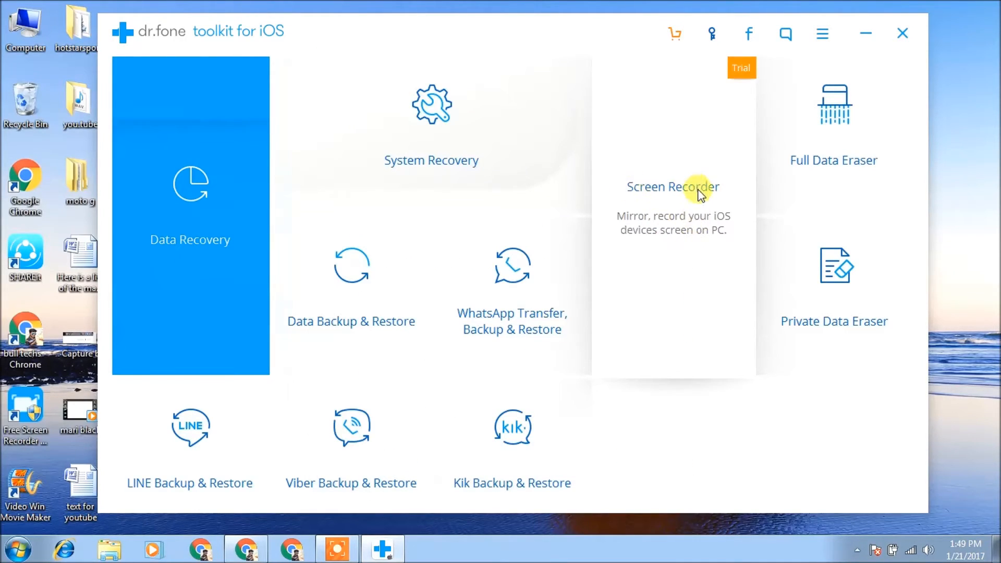
mouse_move(660, 192)
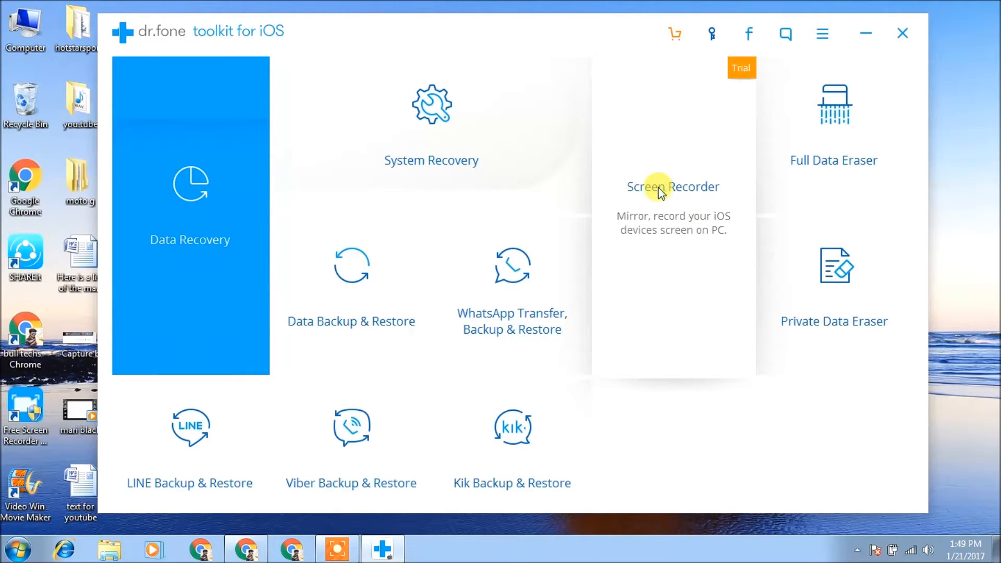
mouse_move(651, 201)
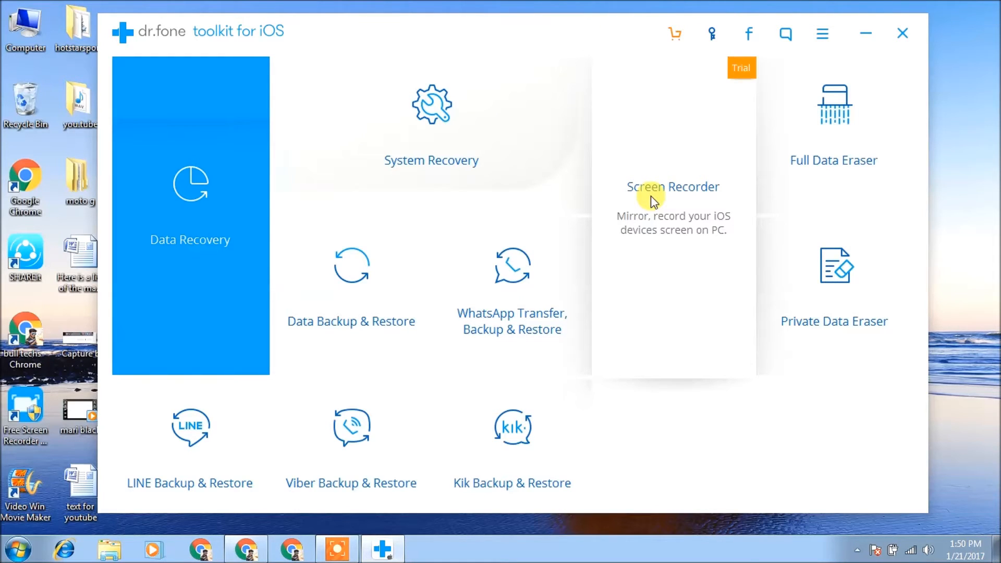
- Open the Screen Recorder tile to show the AirPlay mirroring steps for iOS 10
left_click(672, 186)
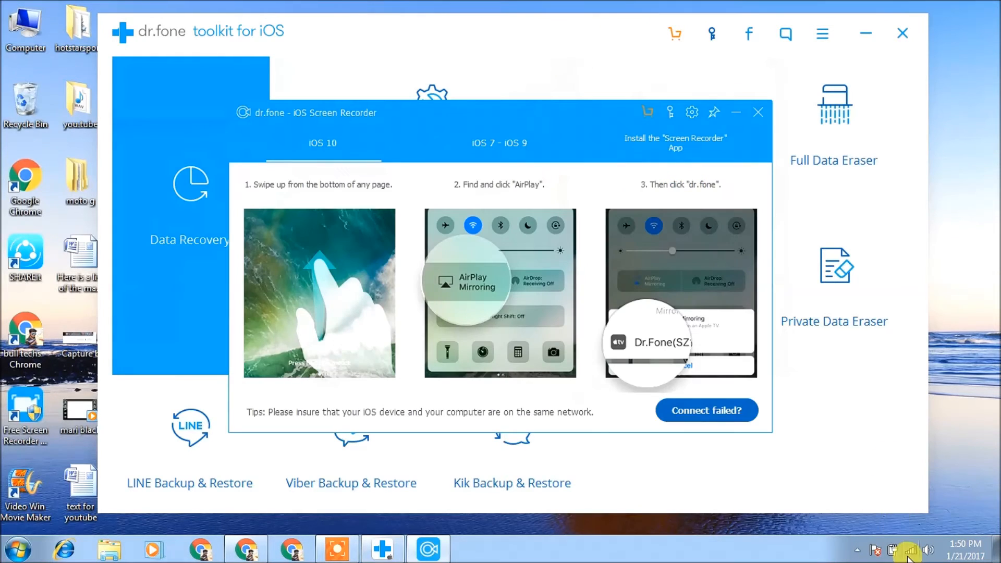
- Check the system tray Wi-Fi list to confirm the PC is on a wireless network
left_click(910, 549)
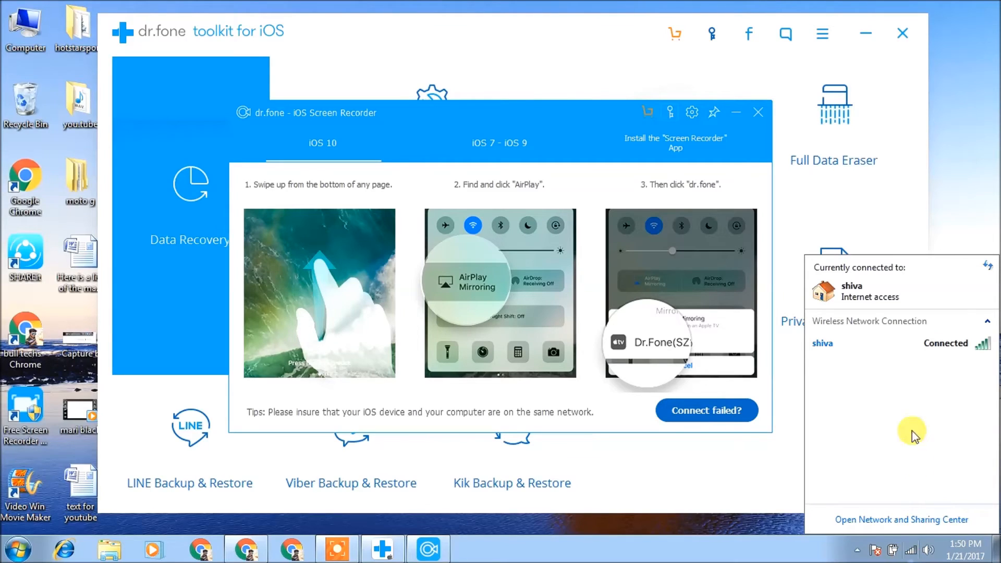
mouse_move(581, 319)
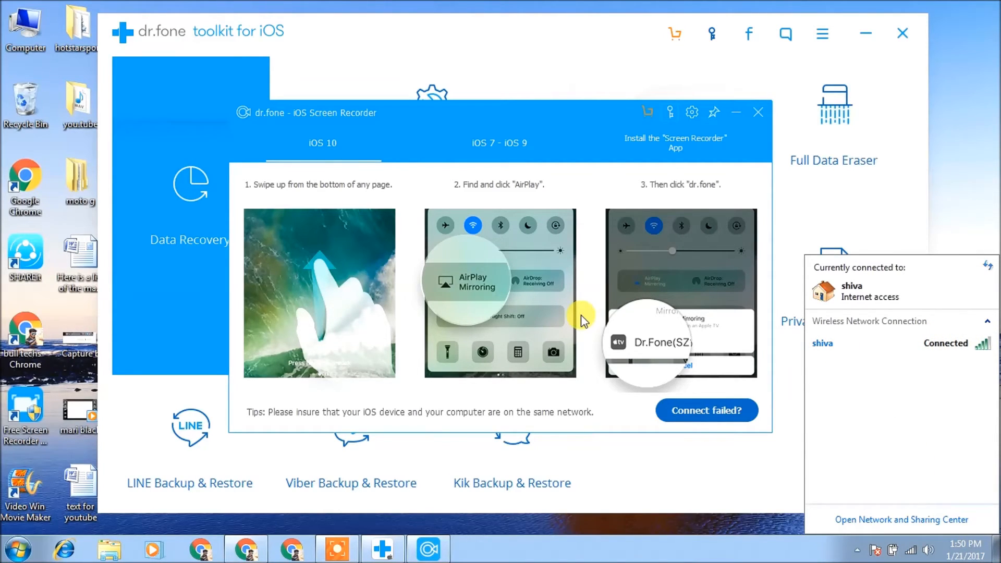
mouse_move(533, 305)
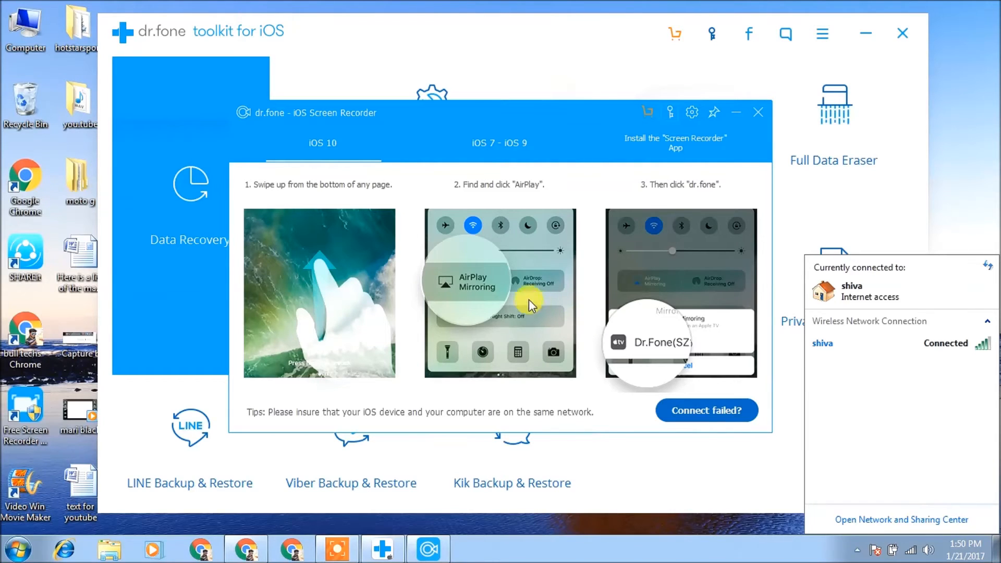
mouse_move(453, 279)
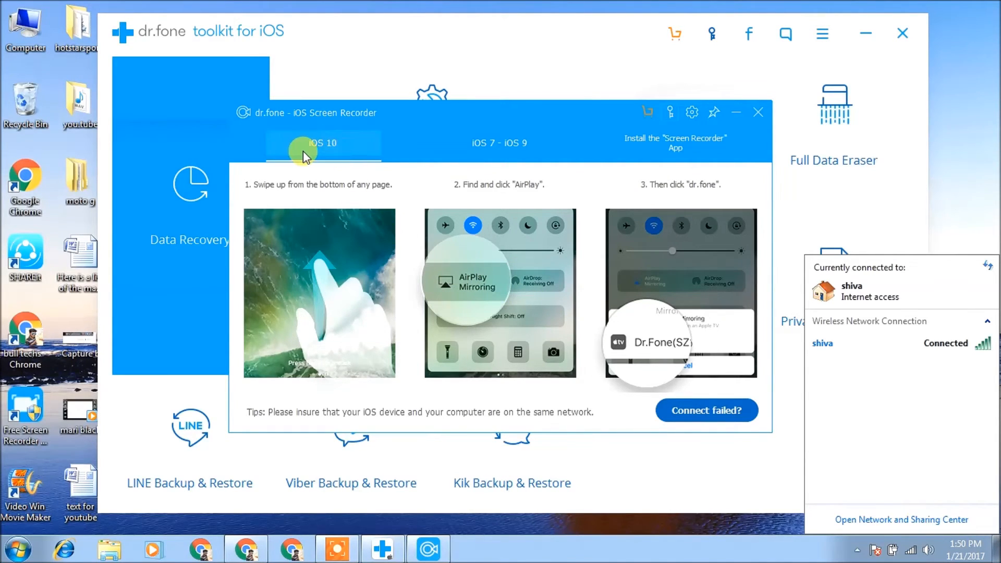
mouse_move(606, 280)
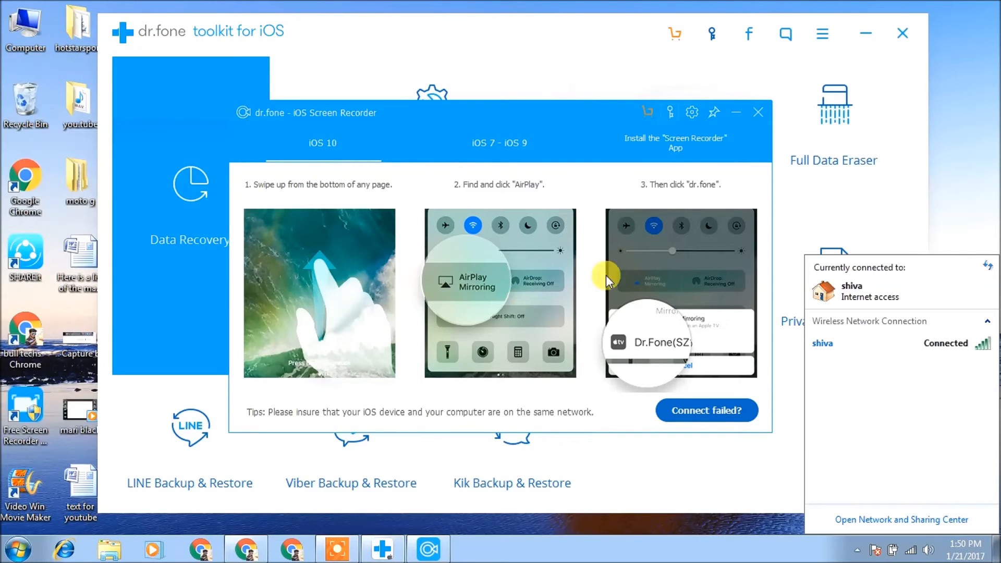
mouse_move(503, 294)
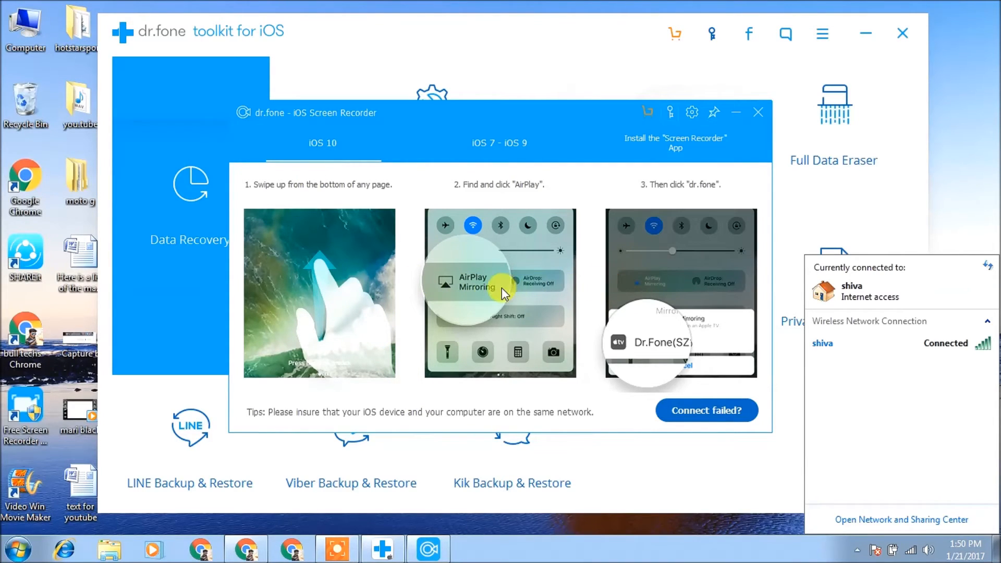
mouse_move(450, 287)
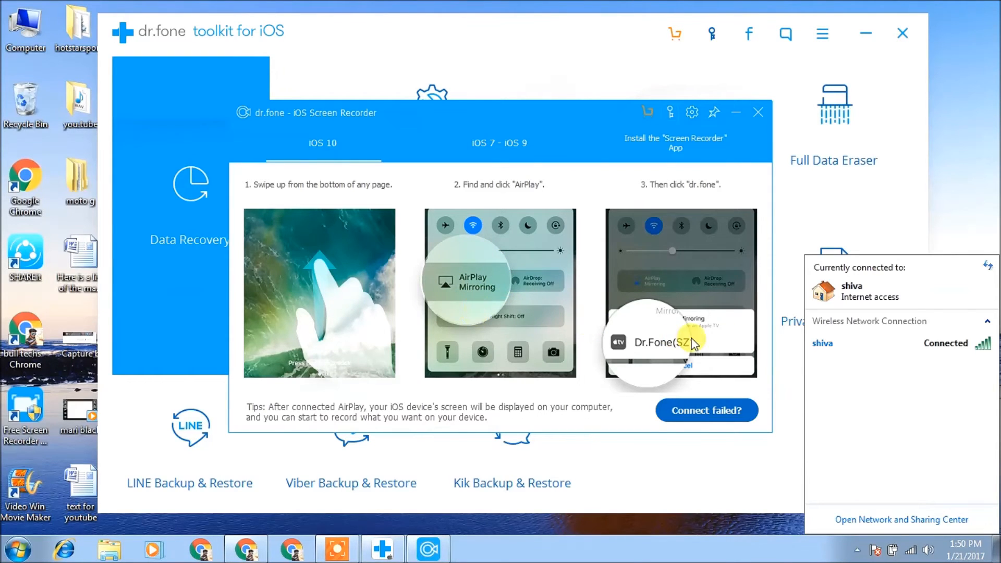
mouse_move(614, 349)
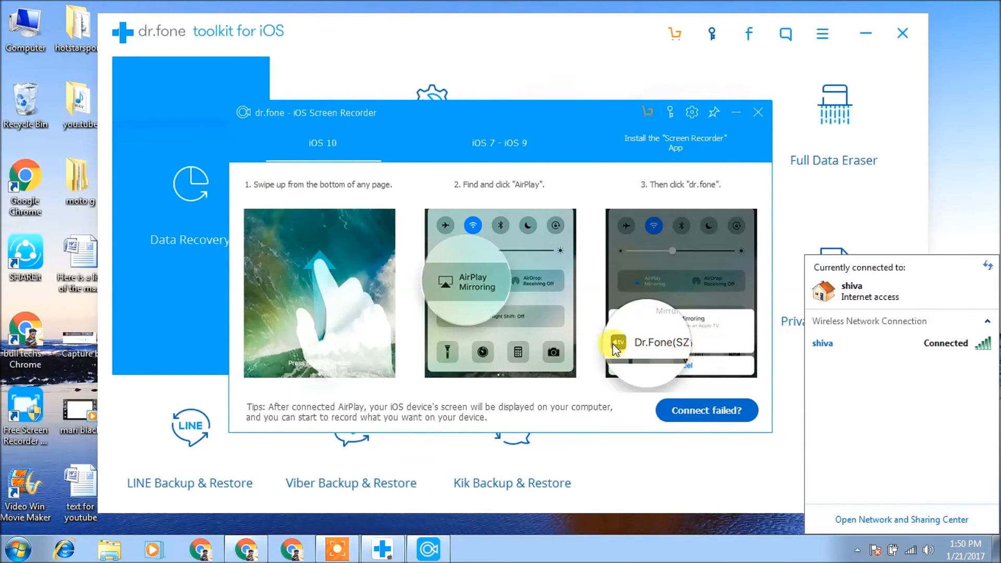
mouse_move(693, 350)
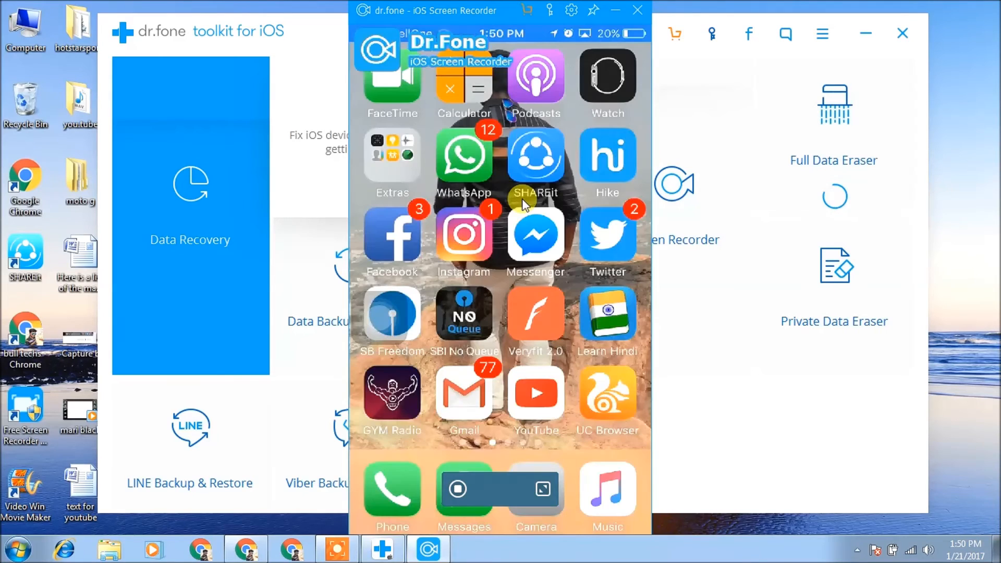
- Swipe the mirrored iPhone home screen to another page of apps
scroll("left", 3)
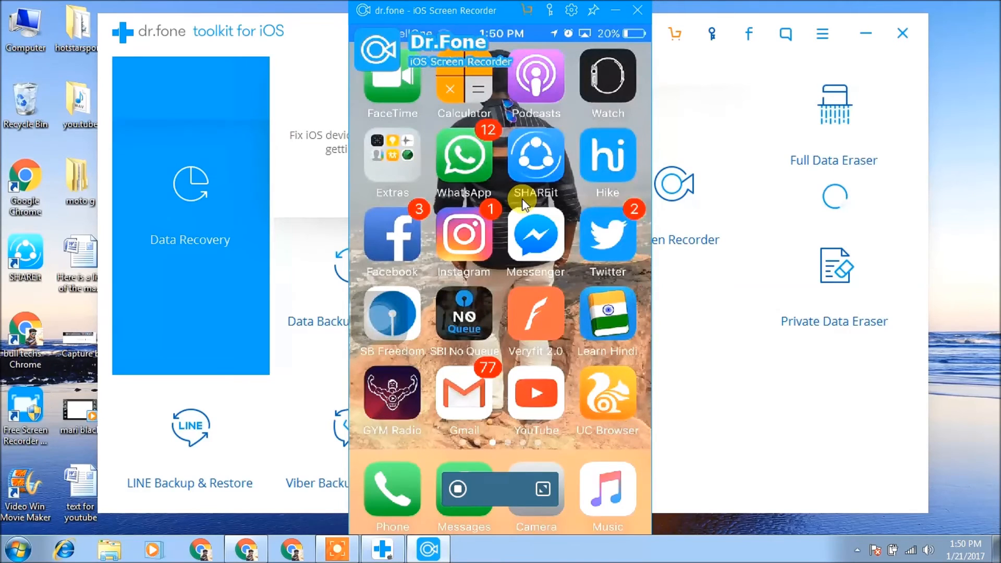
scroll("left", 3)
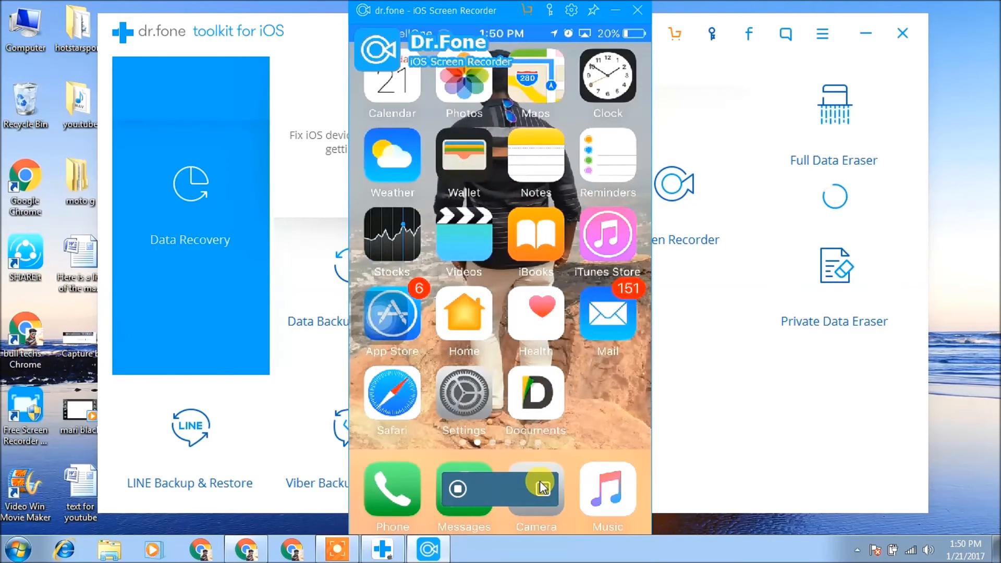